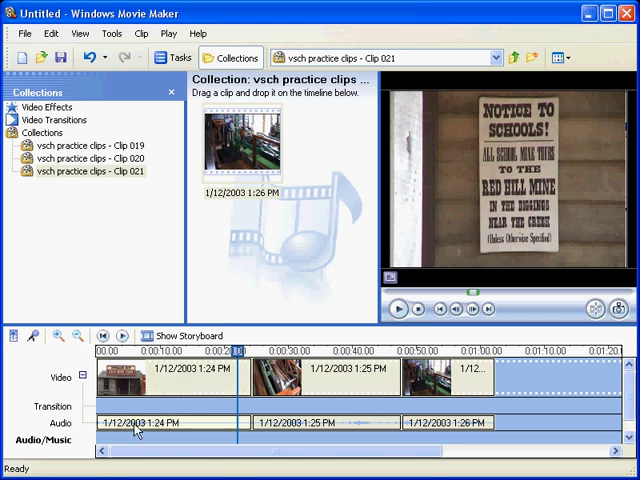
# - Move the playback indicator into the second clip to preview that frame
pyautogui.click(398, 308)
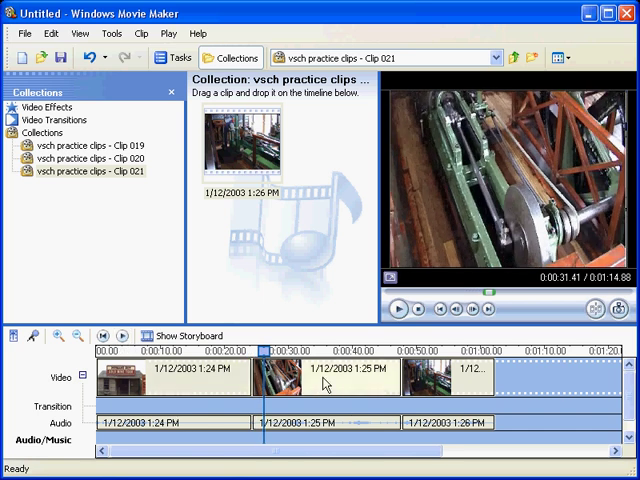
pyautogui.moveTo(252, 400)
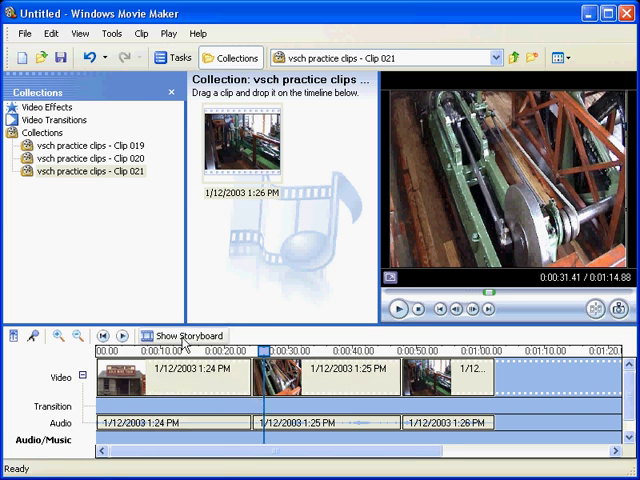
# - Switch to storyboard view and expand the Edit Movie tasks in the Movie Tasks pane
pyautogui.click(182, 336)
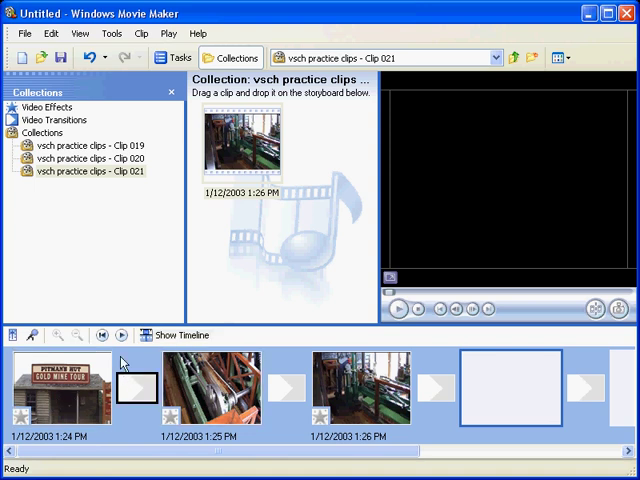
pyautogui.moveTo(178, 56)
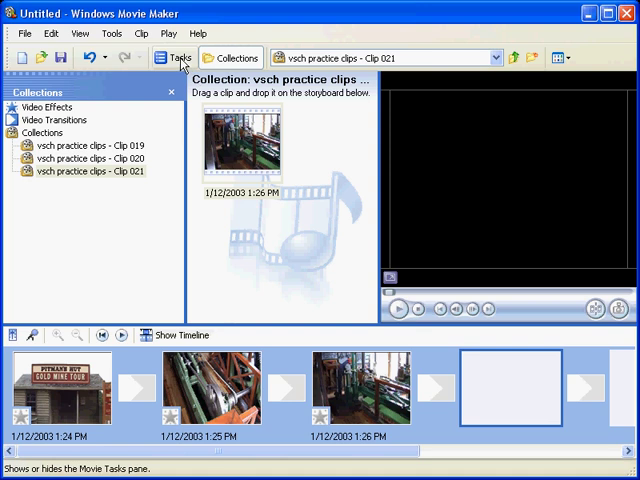
pyautogui.click(176, 56)
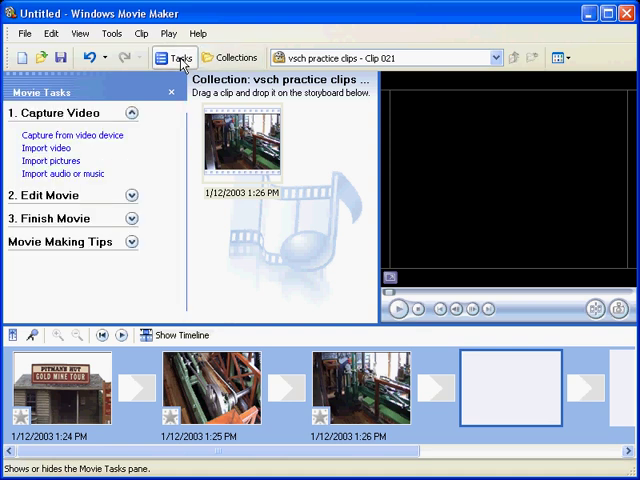
pyautogui.click(132, 114)
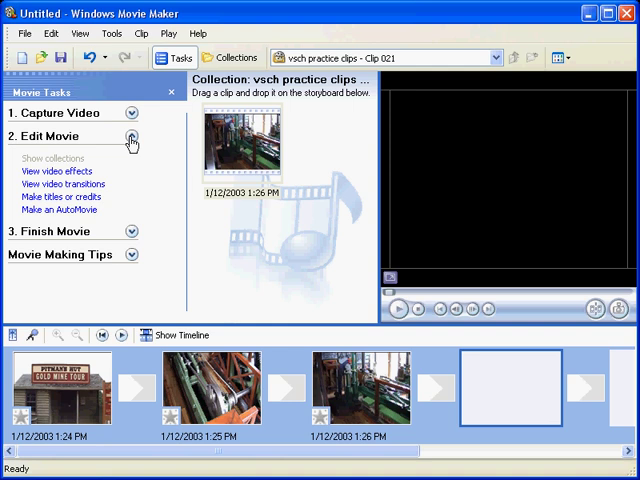
pyautogui.moveTo(56, 184)
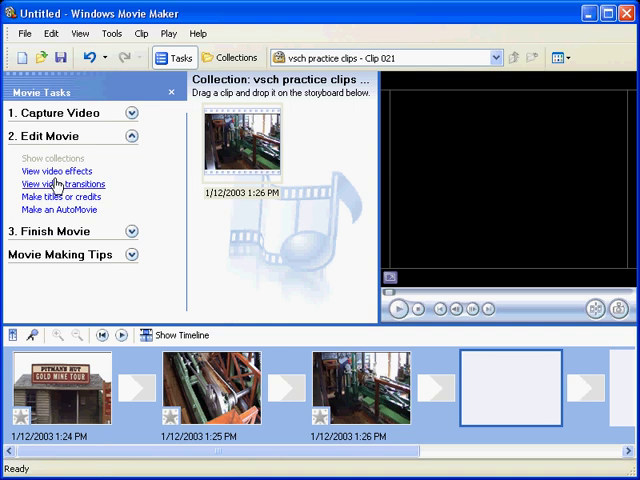
pyautogui.moveTo(104, 200)
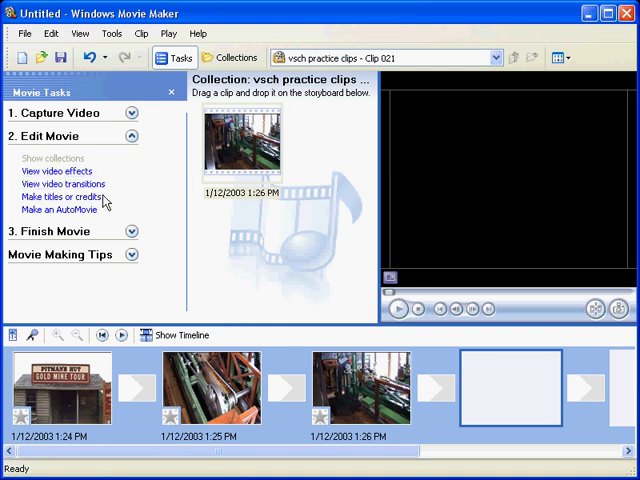
pyautogui.moveTo(84, 172)
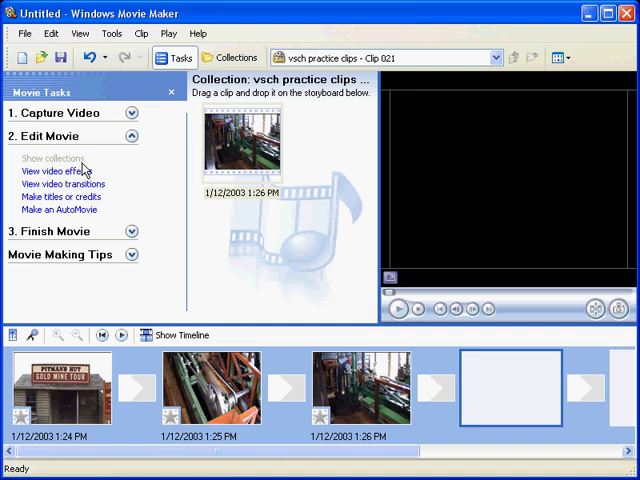
# - Show the Video Transitions collection and preview Bars, then Bow Tie, Horizontal in the monitor
pyautogui.click(64, 184)
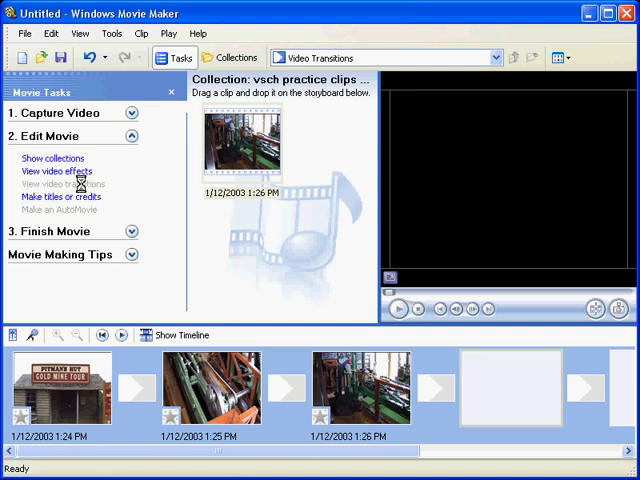
pyautogui.click(64, 194)
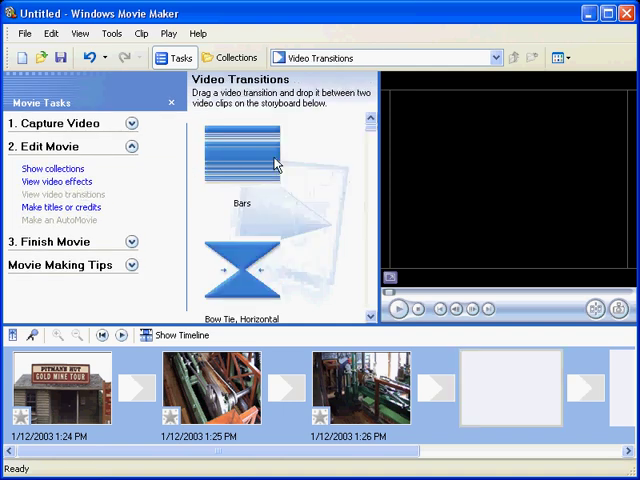
pyautogui.moveTo(258, 176)
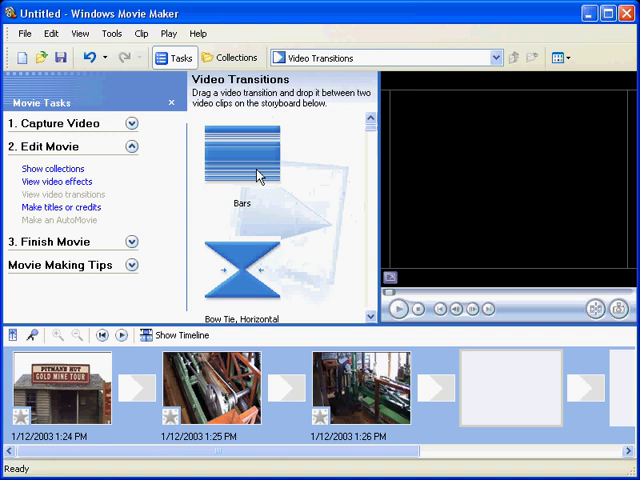
pyautogui.moveTo(248, 166)
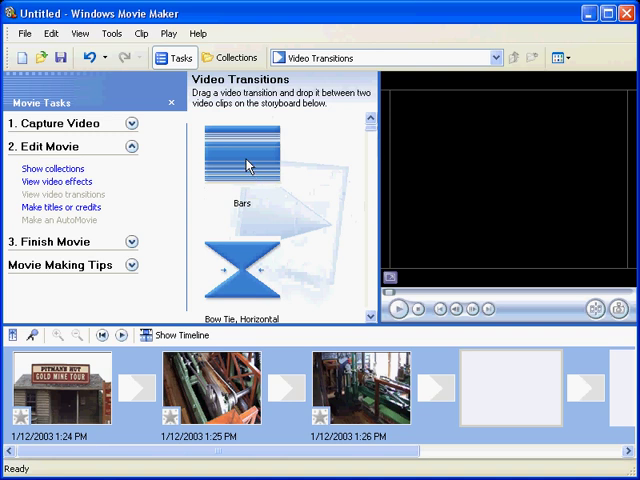
pyautogui.click(244, 164)
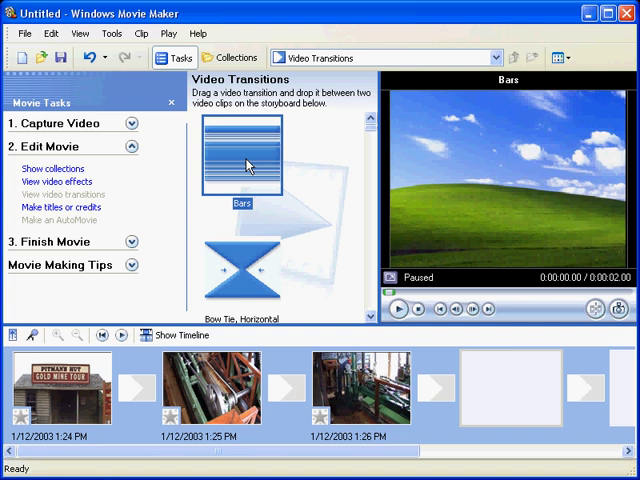
pyautogui.moveTo(368, 208)
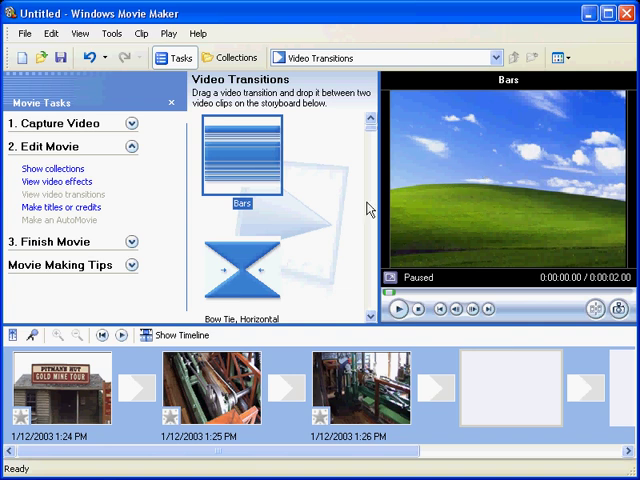
pyautogui.click(244, 276)
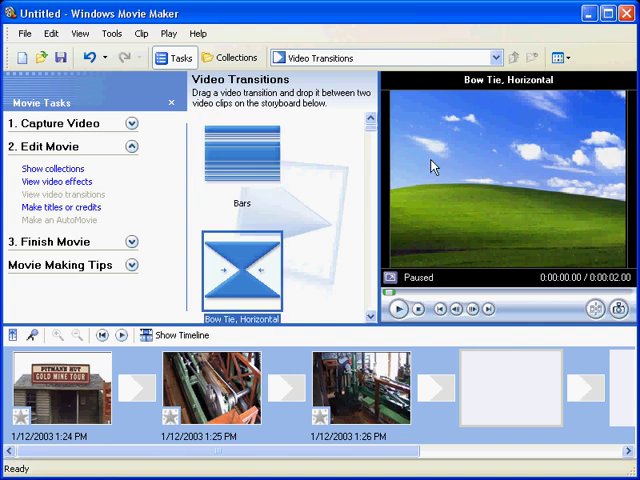
pyautogui.moveTo(368, 132)
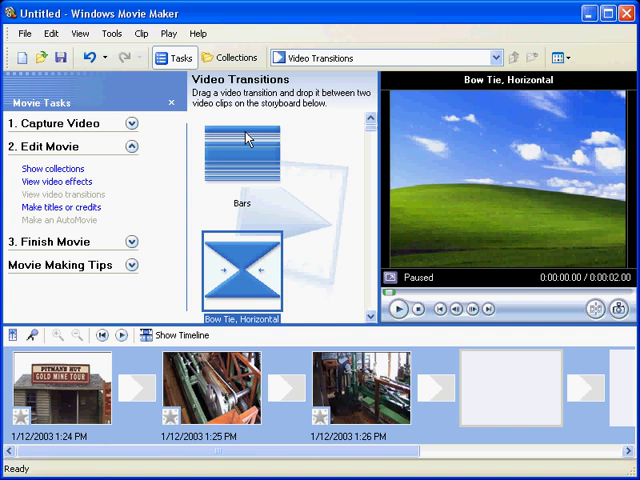
pyautogui.moveTo(372, 148)
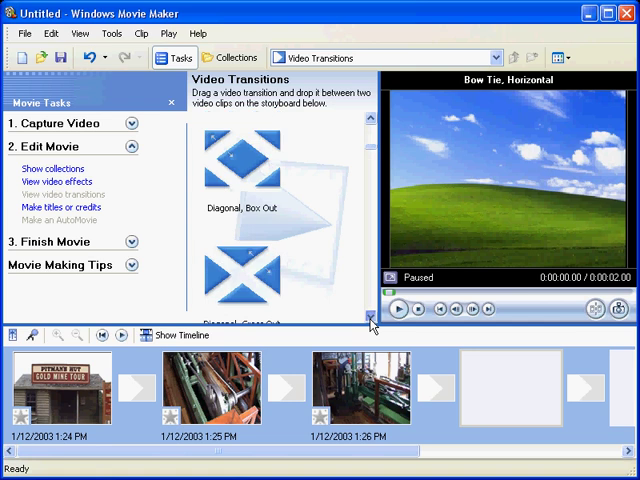
pyautogui.scroll(-3)
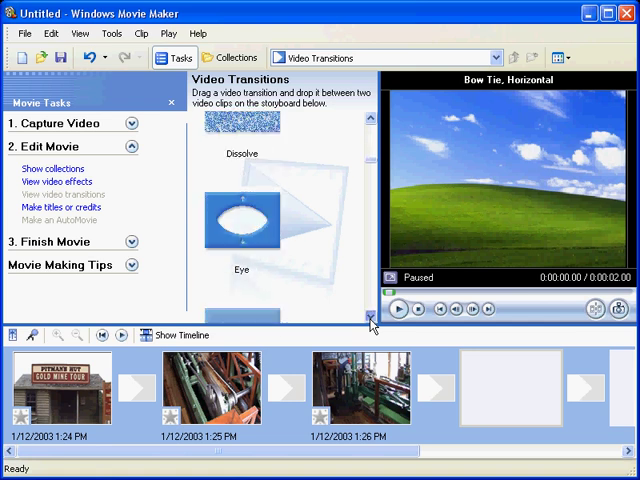
pyautogui.scroll(-3)
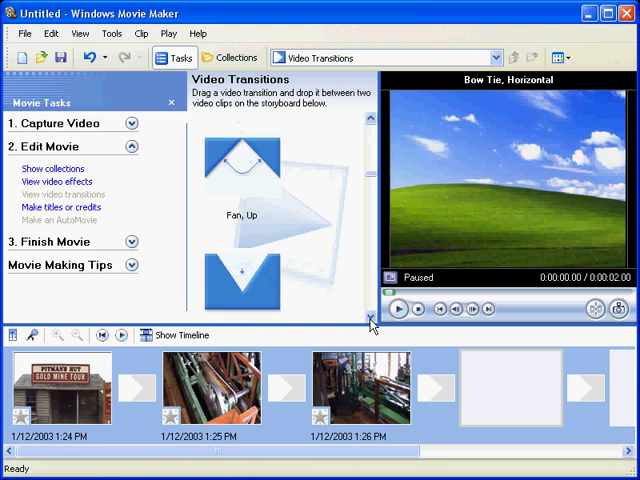
pyautogui.scroll(-3)
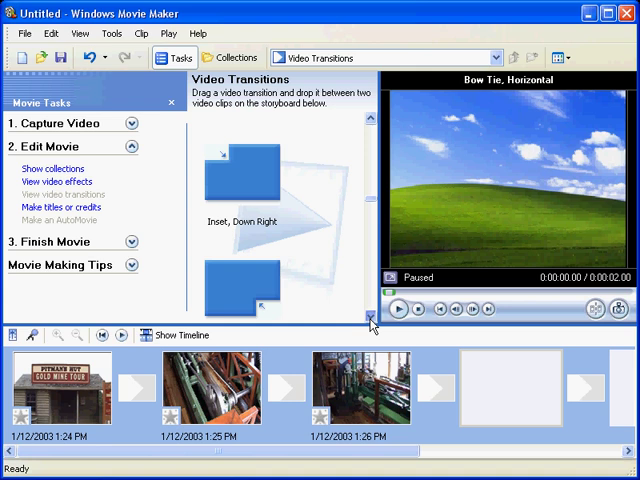
pyautogui.scroll(-3)
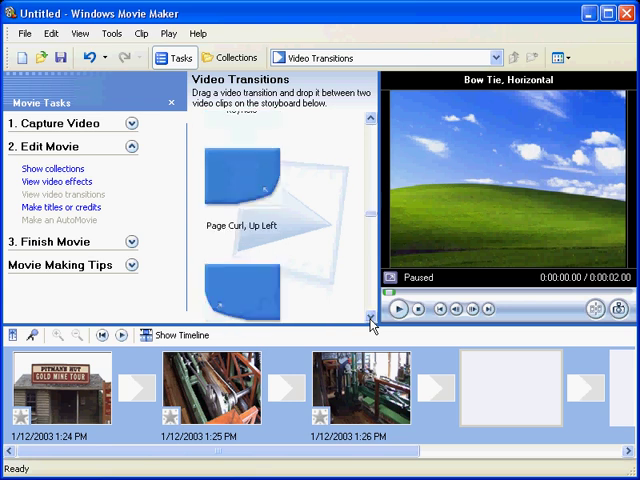
pyautogui.scroll(-3)
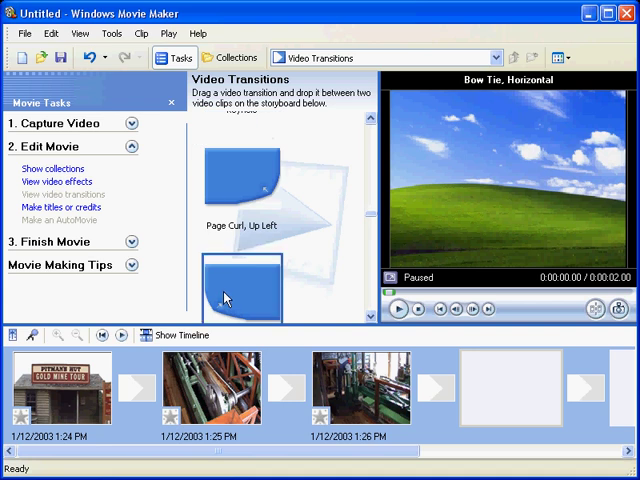
# - Place Page Curl, Up Right between clips one and two, then switch to timeline view
pyautogui.click(244, 270)
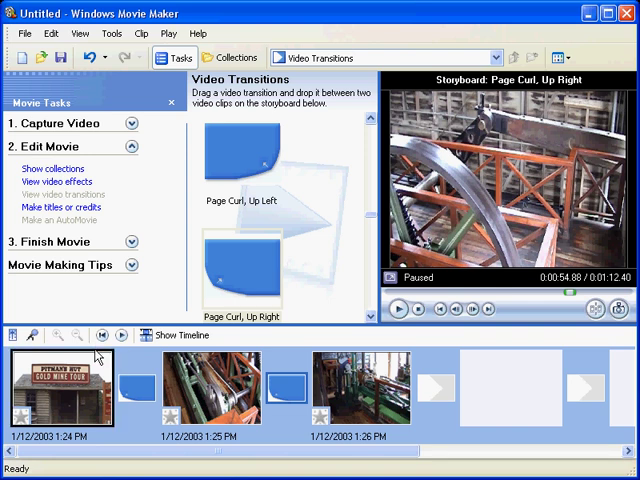
pyautogui.click(180, 336)
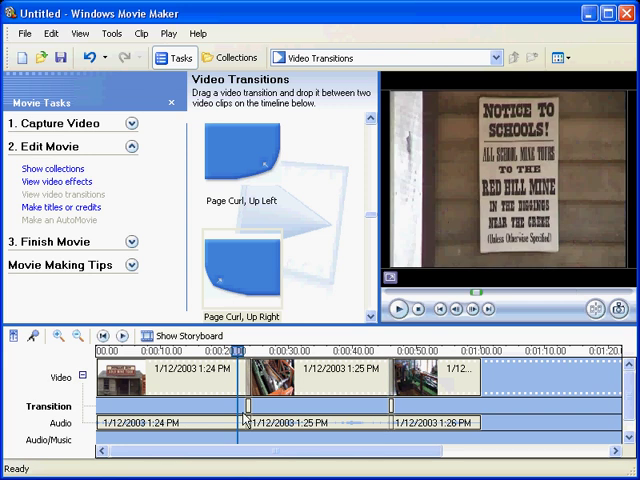
pyautogui.moveTo(336, 424)
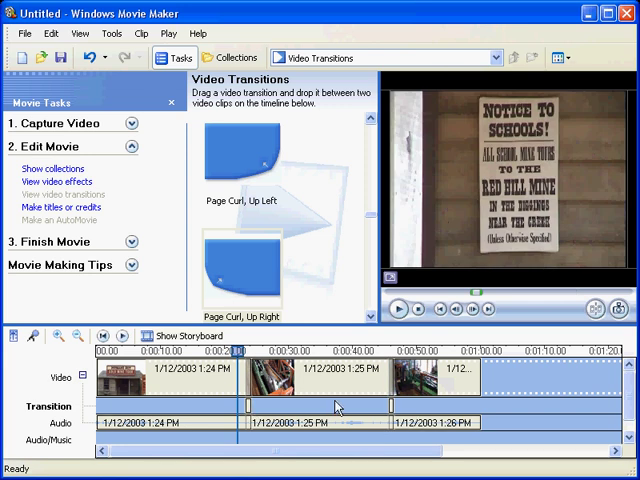
pyautogui.moveTo(124, 330)
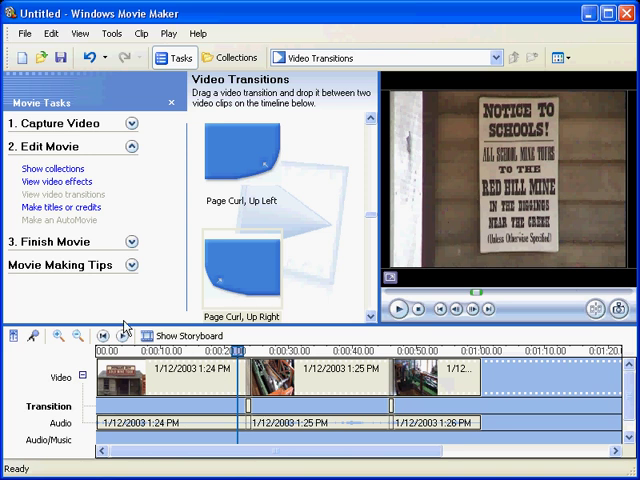
pyautogui.click(402, 308)
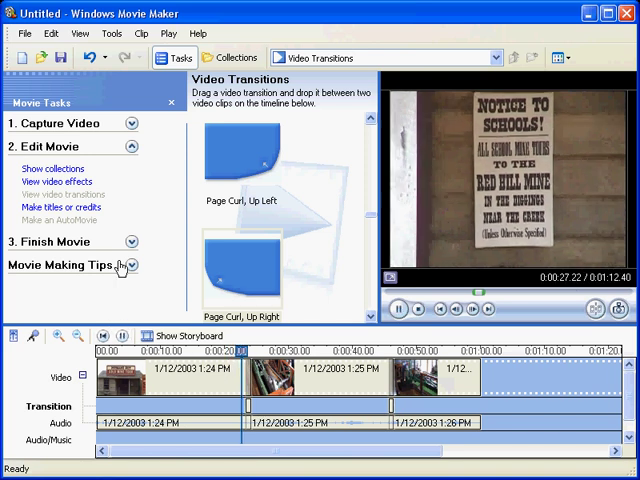
pyautogui.click(398, 308)
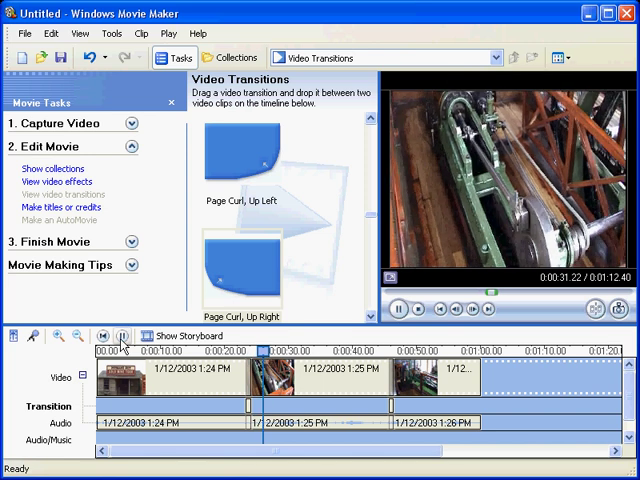
pyautogui.click(400, 308)
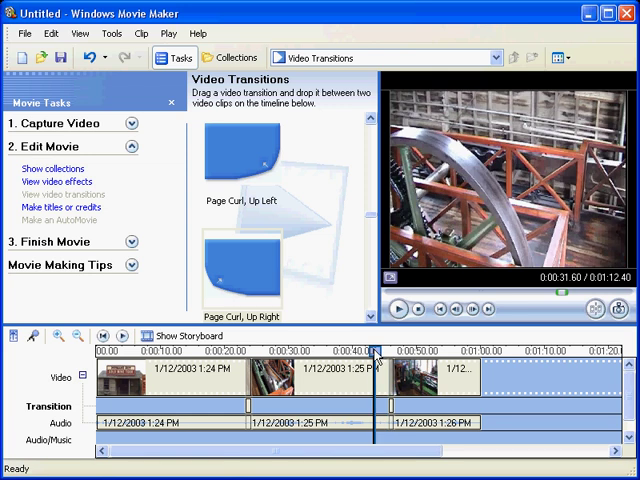
pyautogui.click(402, 308)
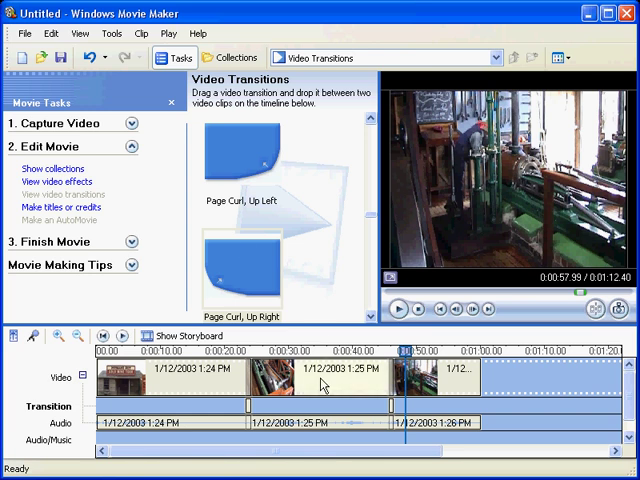
pyautogui.moveTo(320, 392)
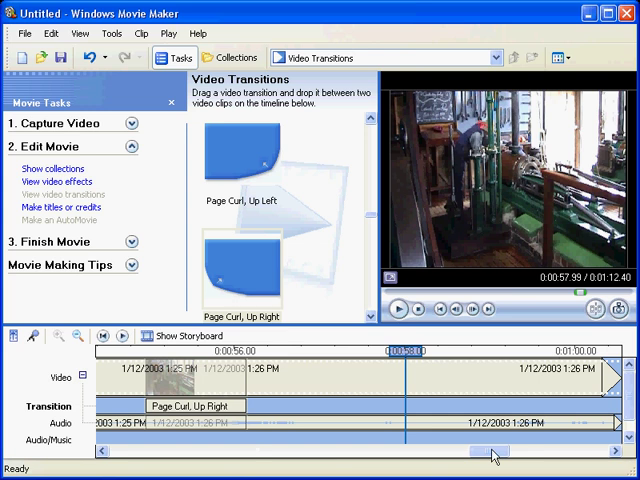
# - Scroll the zoomed timeline to bring the first Page Curl, Up Right transition into view
pyautogui.hscroll(-3)
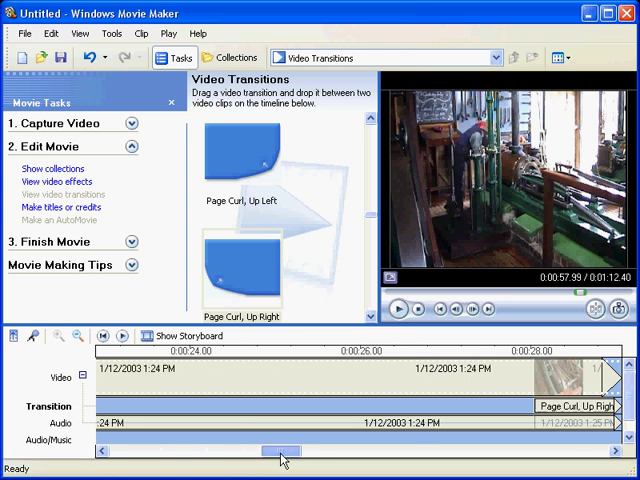
pyautogui.hscroll(3)
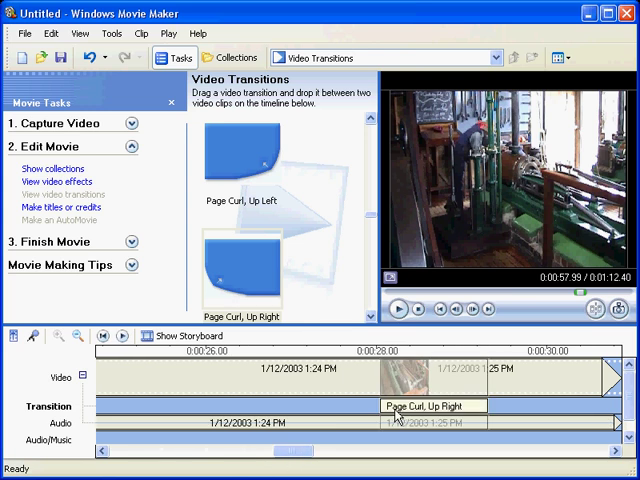
pyautogui.moveTo(464, 412)
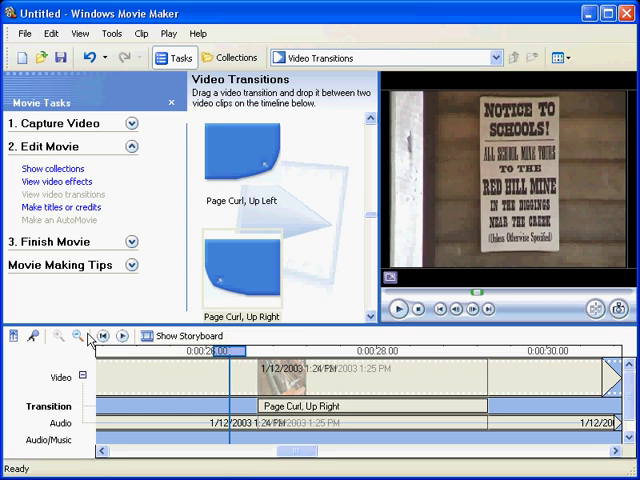
pyautogui.click(396, 308)
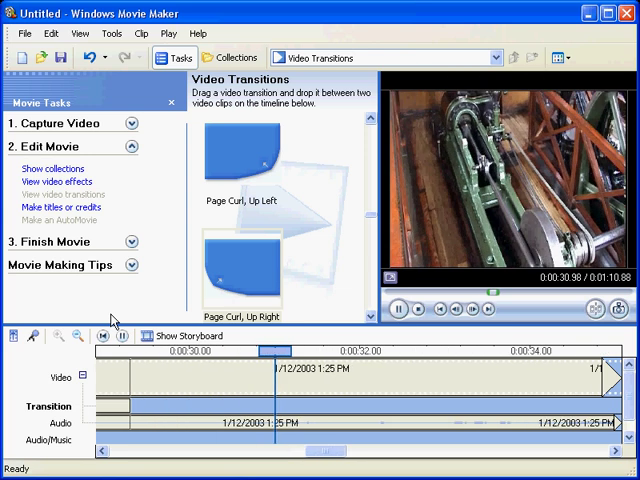
pyautogui.click(118, 336)
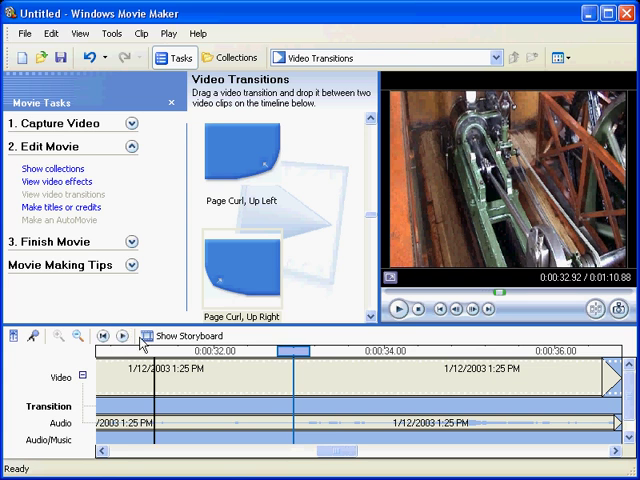
pyautogui.hscroll(-3)
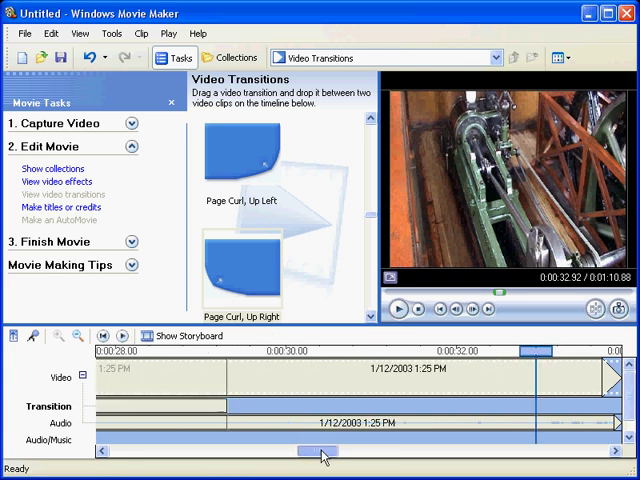
pyautogui.hscroll(-3)
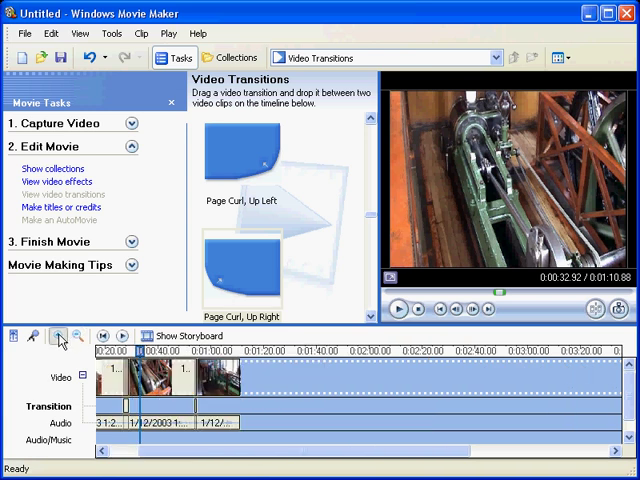
# - Adjust the timeline zoom so all three clips and both transitions fit in view
pyautogui.click(76, 336)
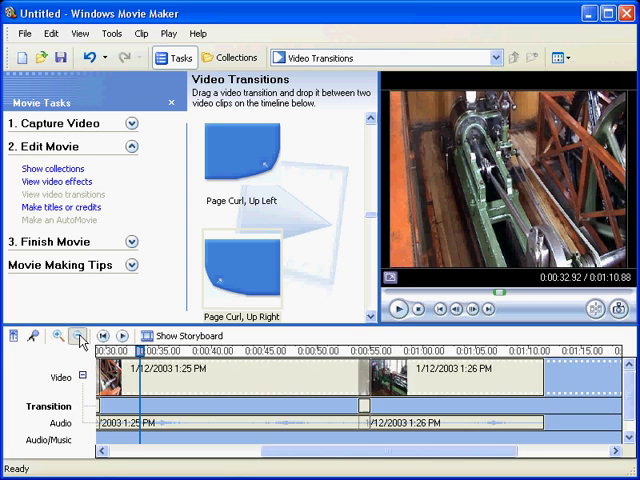
pyautogui.click(72, 336)
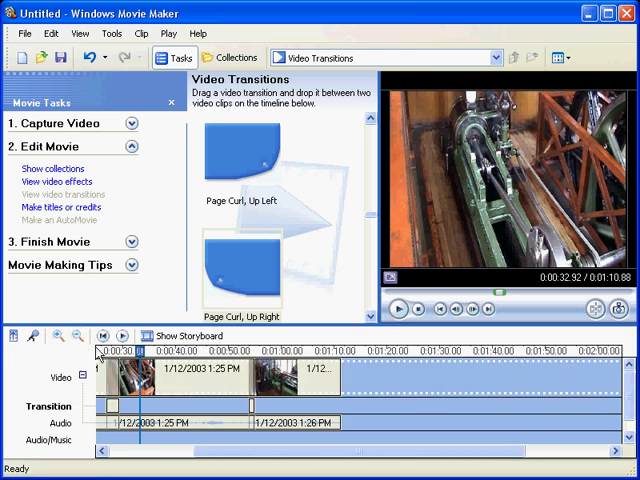
pyautogui.click(70, 336)
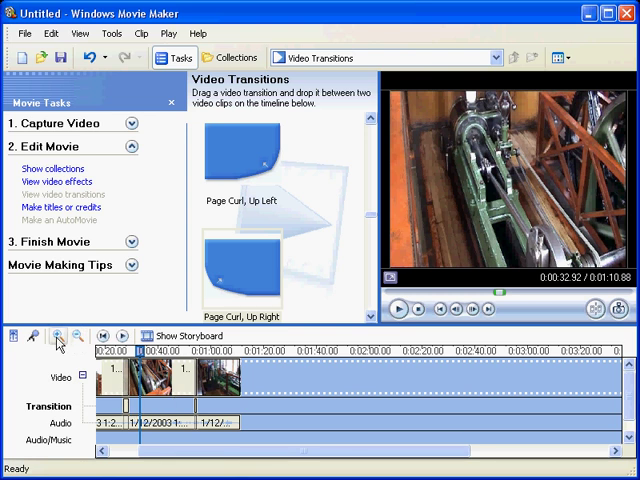
pyautogui.click(56, 336)
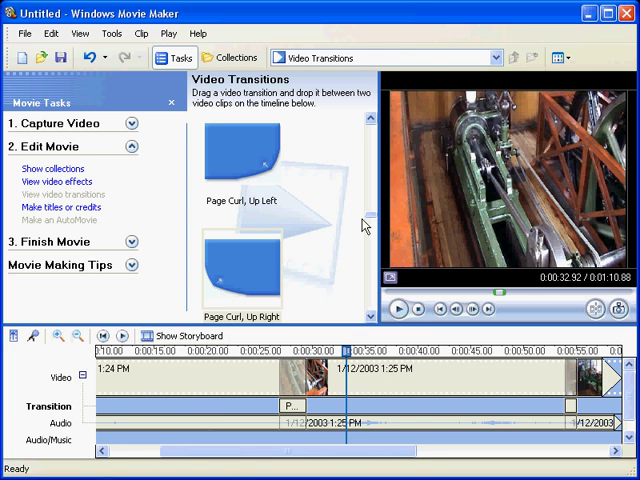
pyautogui.scroll(-3)
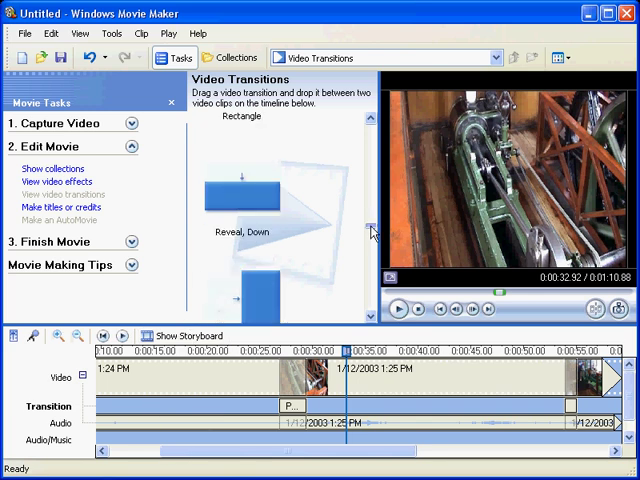
pyautogui.click(240, 184)
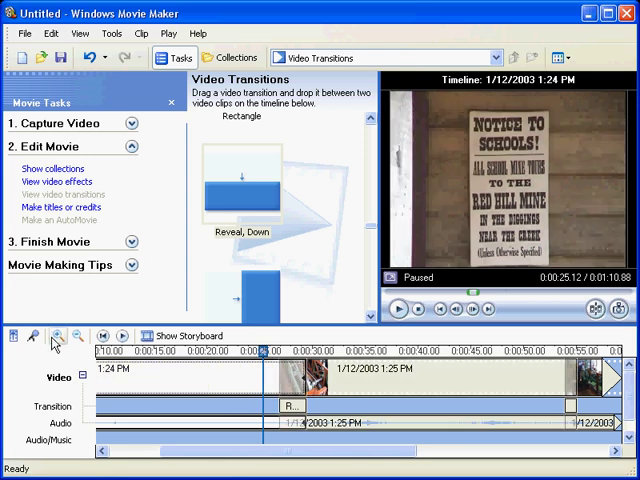
pyautogui.click(404, 308)
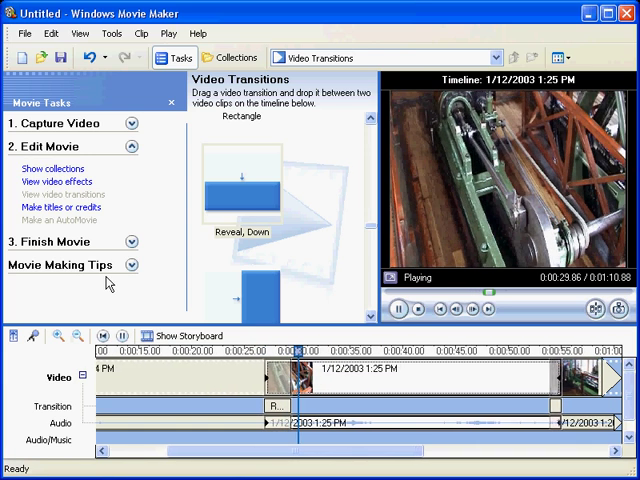
pyautogui.click(398, 308)
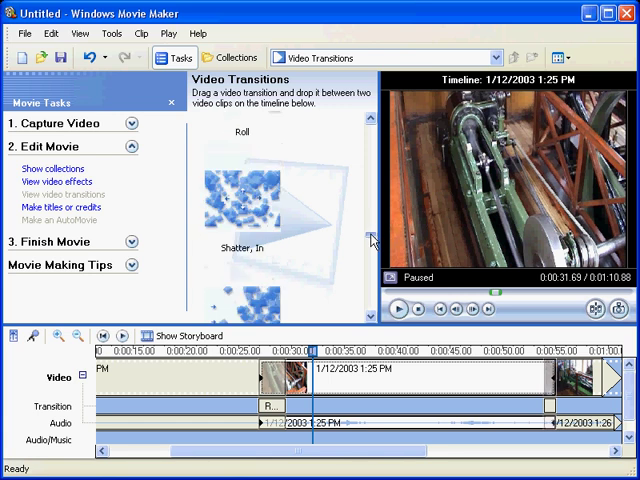
pyautogui.scroll(-3)
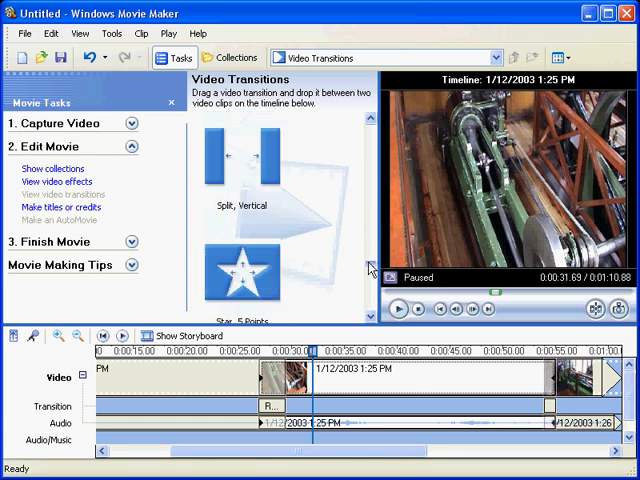
pyautogui.scroll(-3)
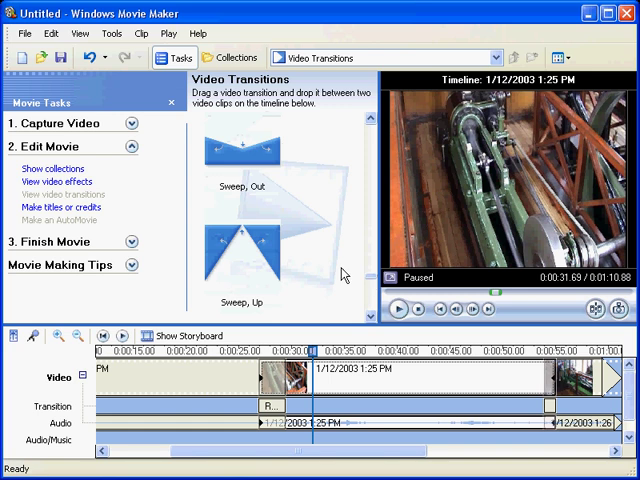